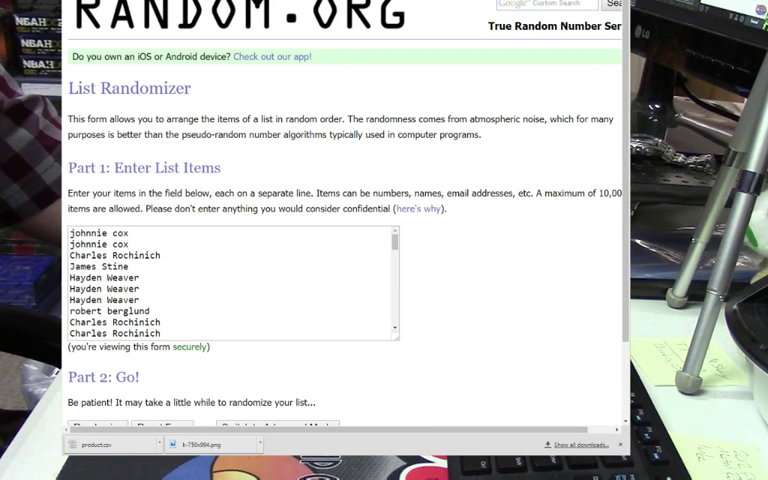
# Randomize the entered 60-name list into its first shuffled order.
pyautogui.scroll(-3)
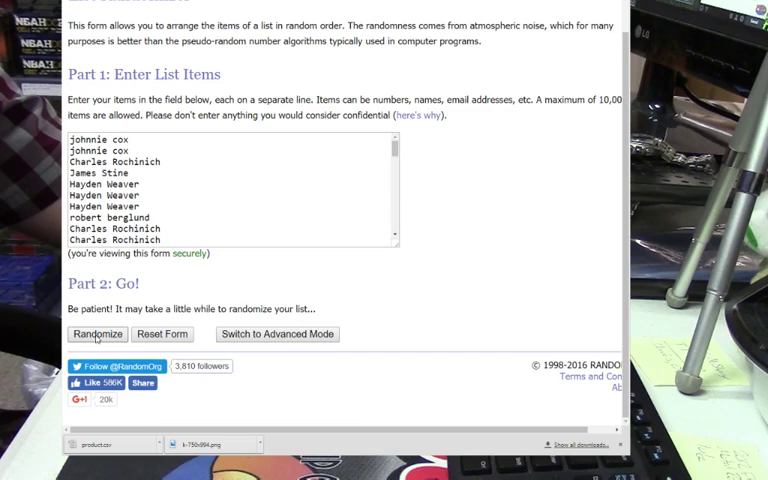
pyautogui.click(96, 334)
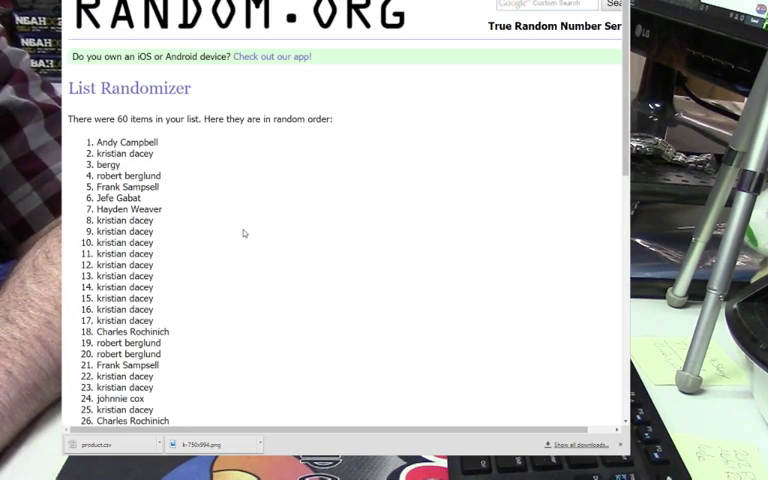
# Use Again! twice to reshuffle the 60-name list into fresh random orders.
pyautogui.scroll(-3)
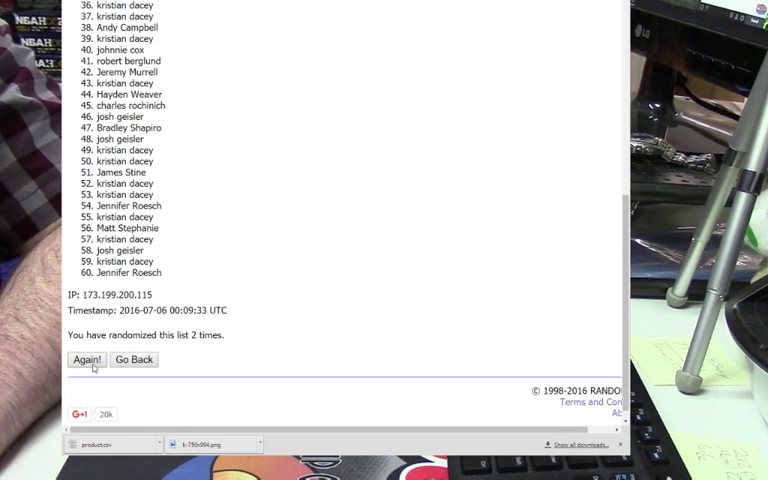
pyautogui.click(86, 360)
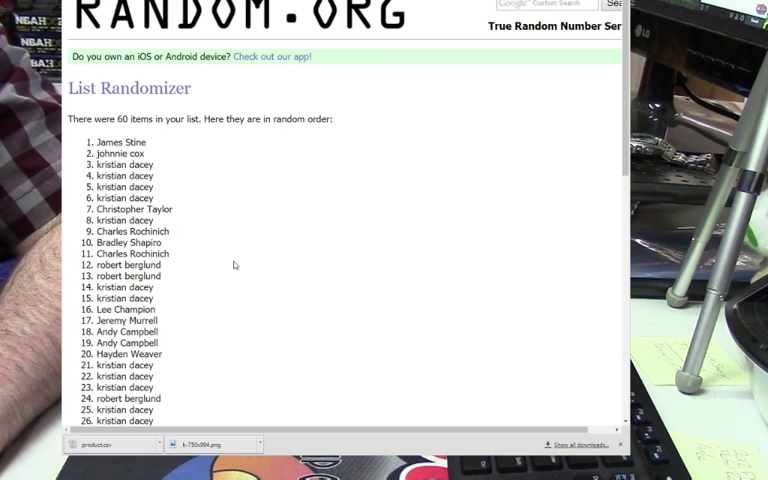
pyautogui.moveTo(202, 232)
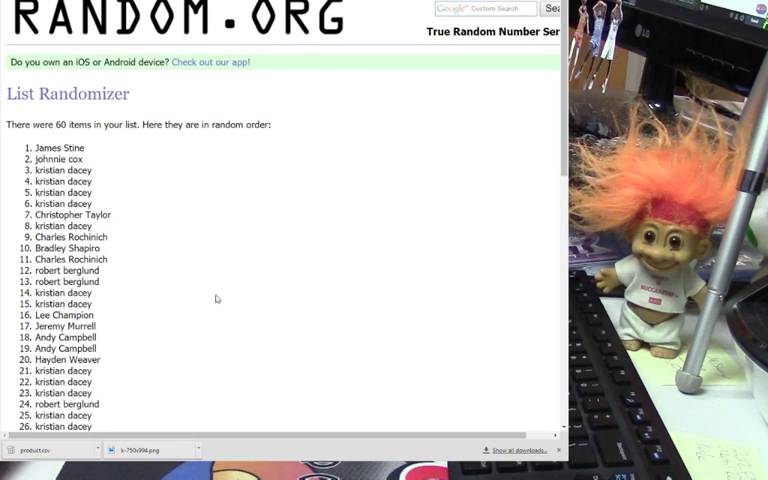
pyautogui.scroll(-3)
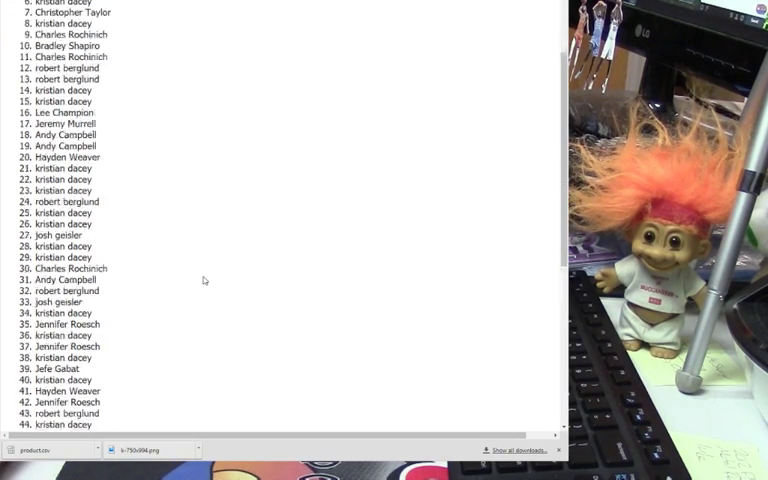
pyautogui.scroll(-3)
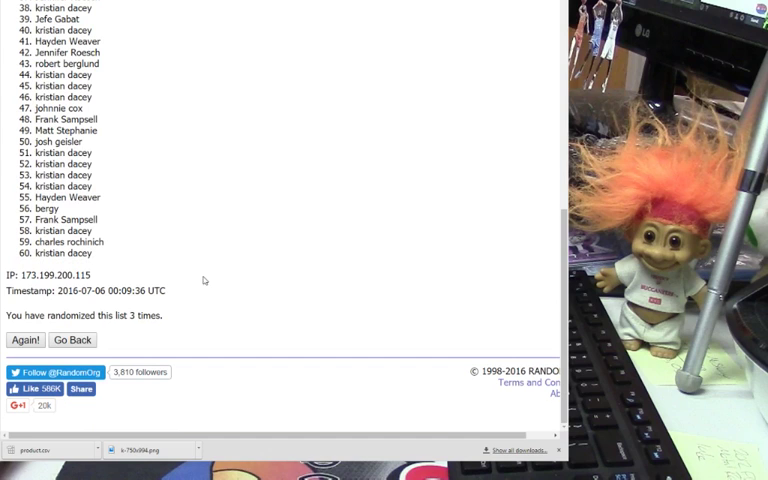
pyautogui.moveTo(226, 276)
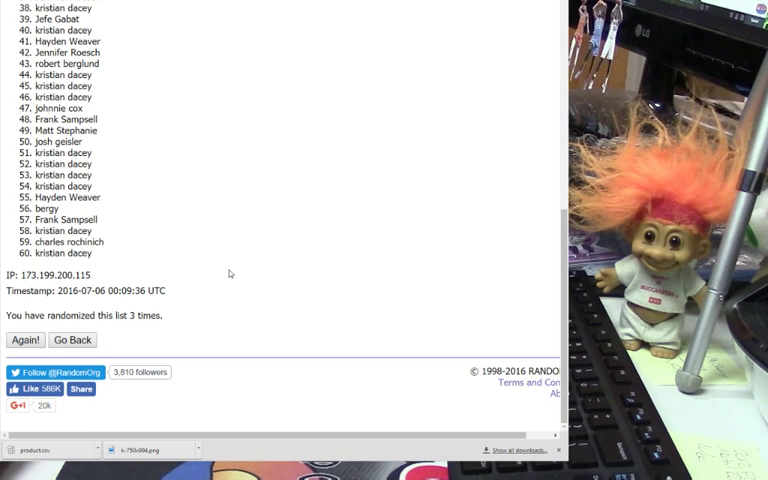
pyautogui.moveTo(236, 284)
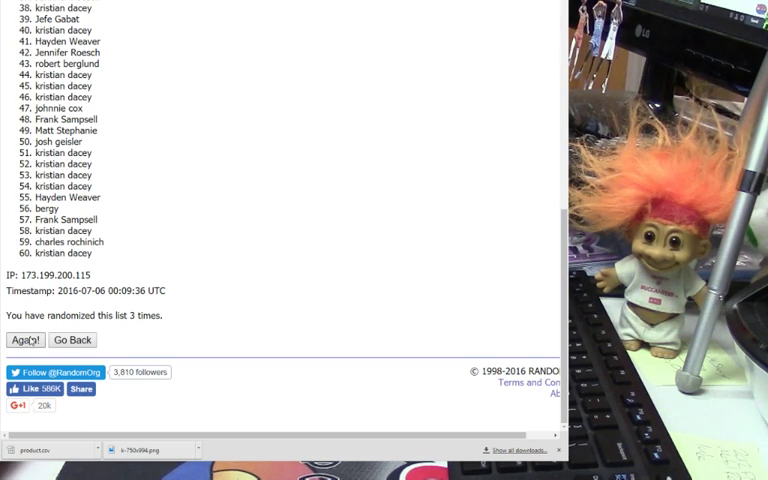
pyautogui.click(24, 340)
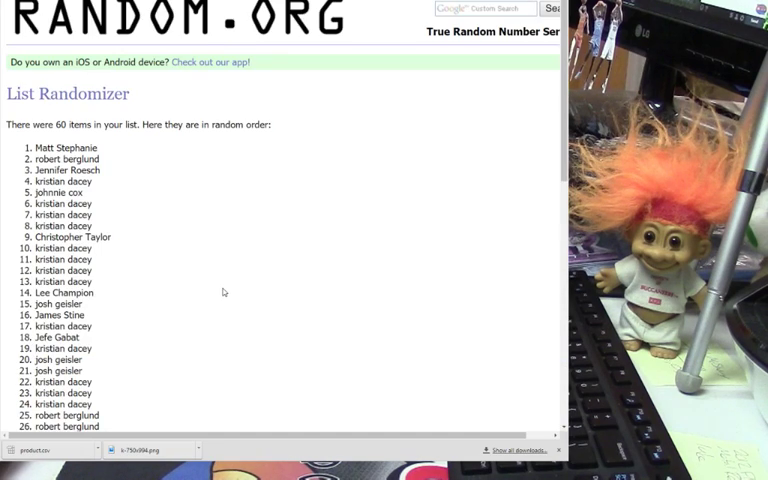
# Reshuffle the 60-name list once more with Again! and review the new order.
pyautogui.scroll(-3)
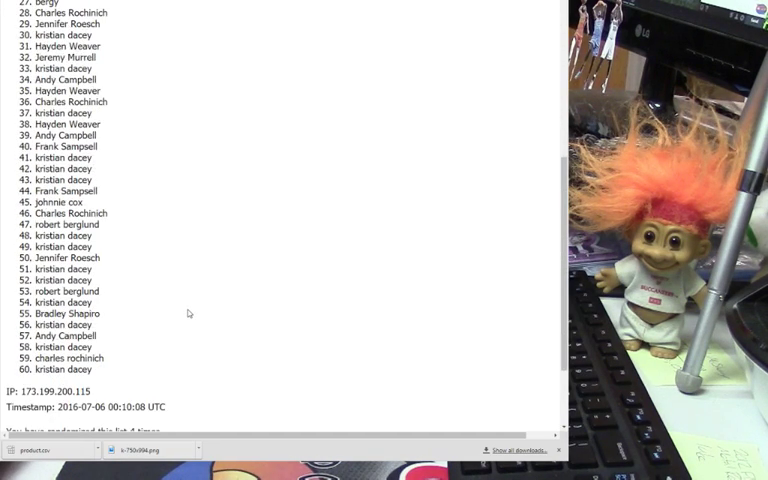
pyautogui.moveTo(188, 284)
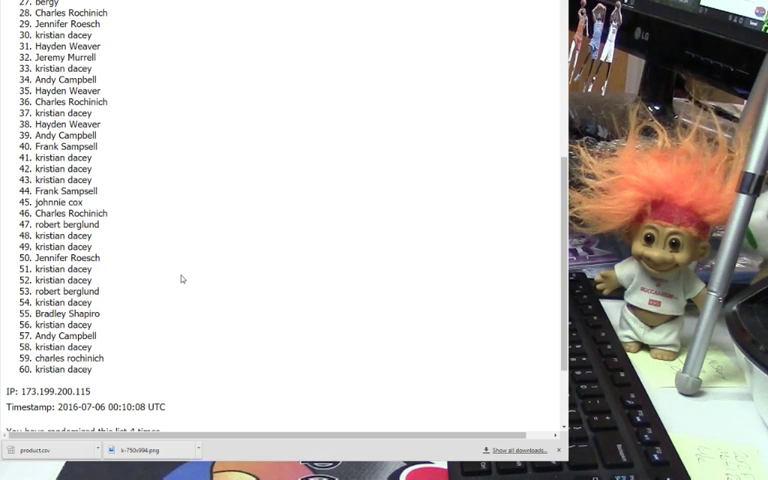
pyautogui.moveTo(196, 240)
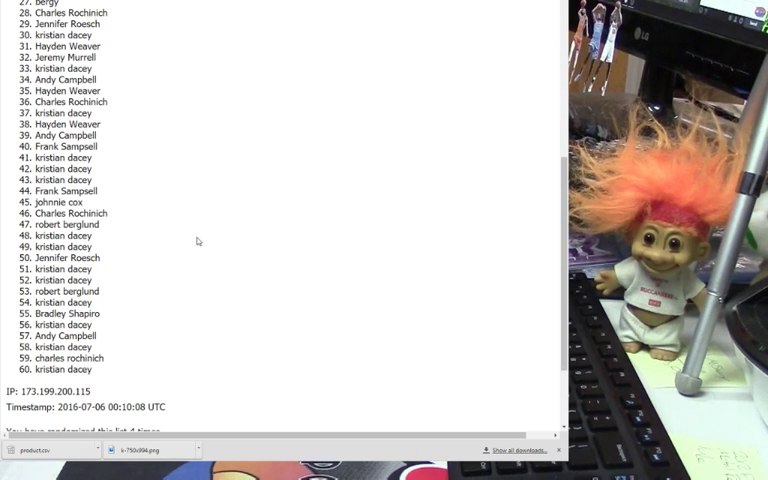
pyautogui.scroll(-3)
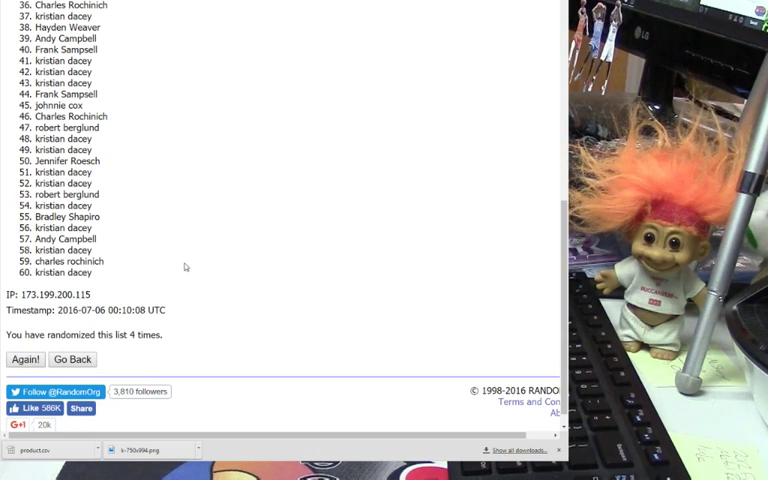
pyautogui.click(24, 360)
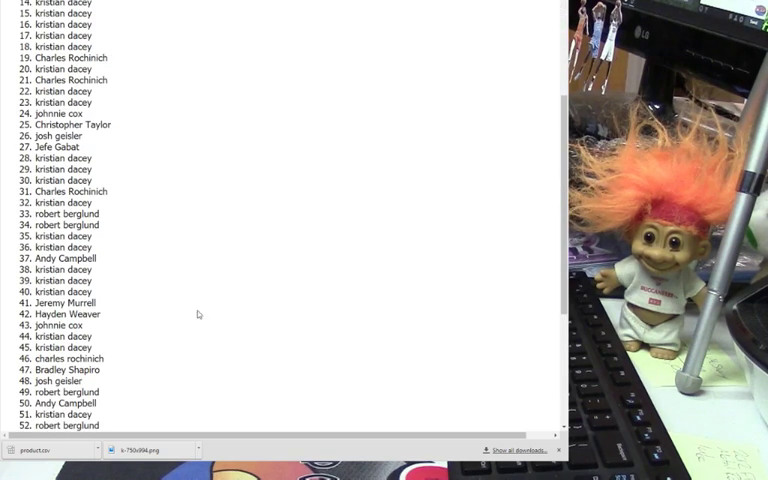
pyautogui.scroll(-3)
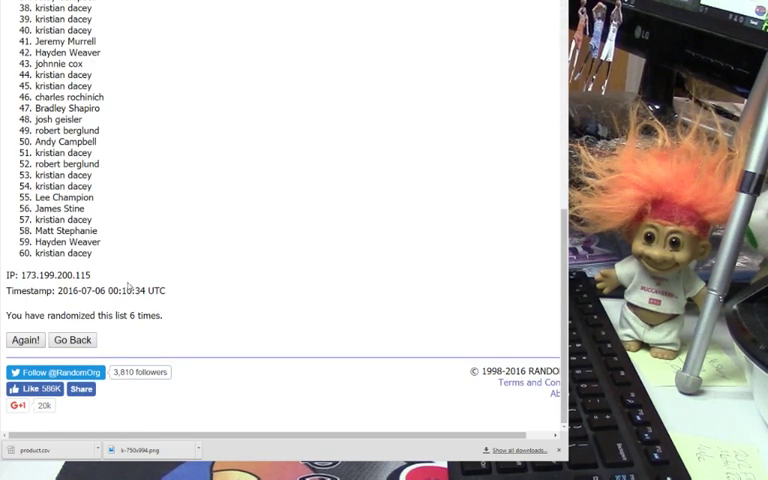
pyautogui.scroll(3)
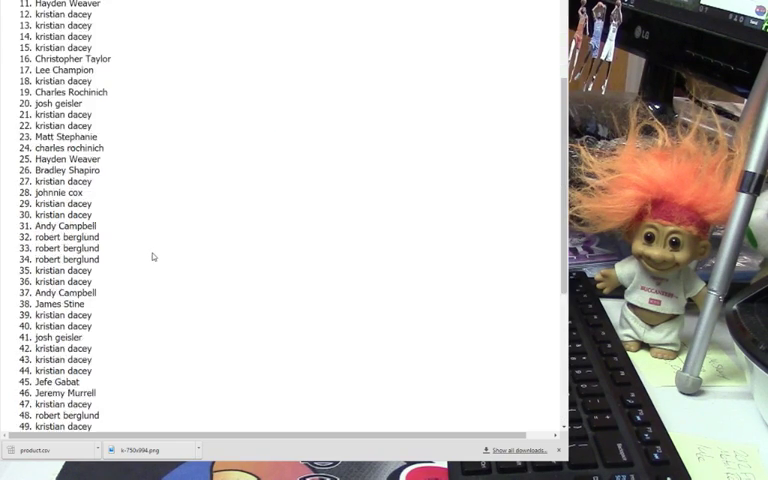
pyautogui.scroll(3)
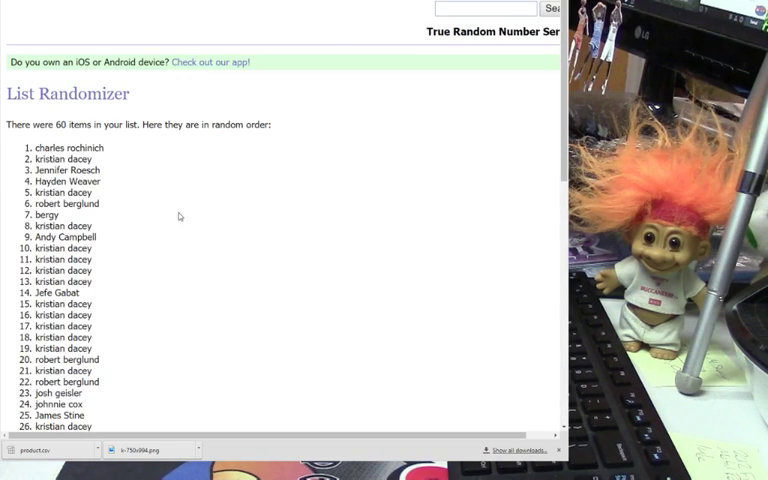
# Scroll down the results toward the Again! button for another reshuffle.
pyautogui.scroll(-3)
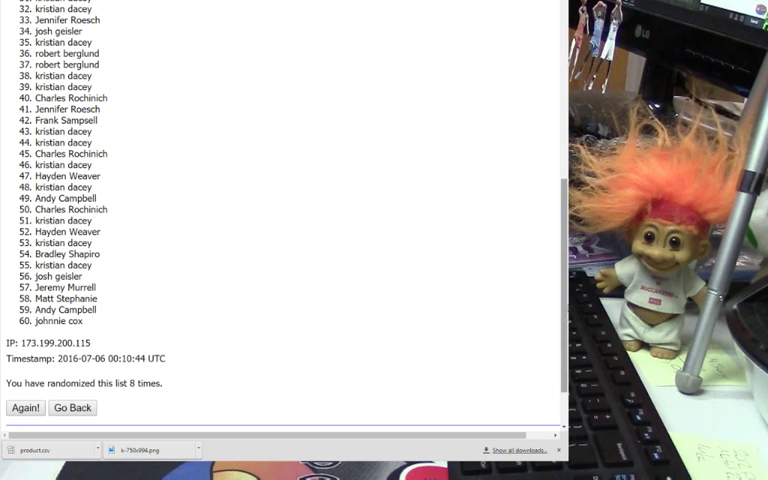
pyautogui.moveTo(292, 292)
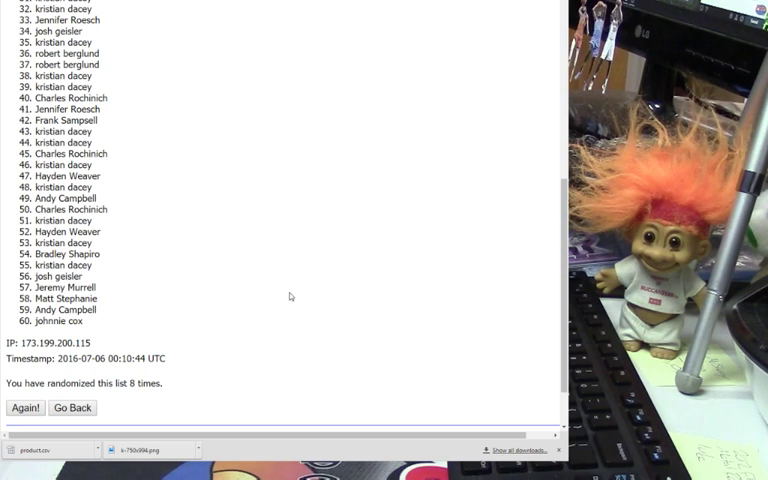
pyautogui.moveTo(284, 296)
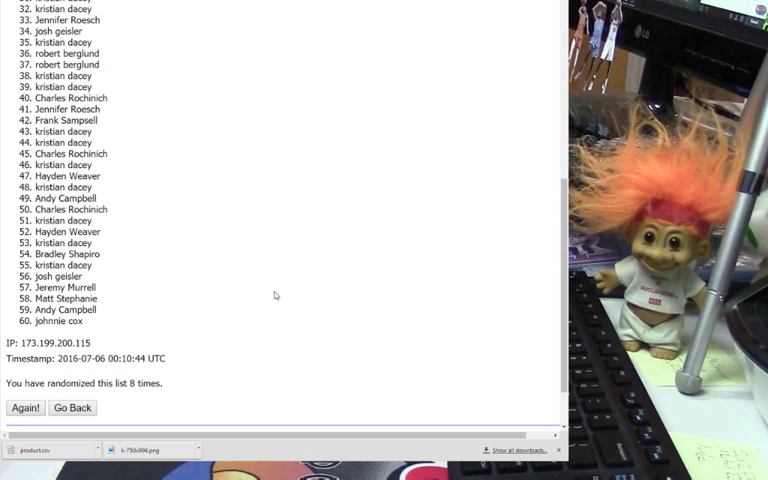
pyautogui.moveTo(152, 324)
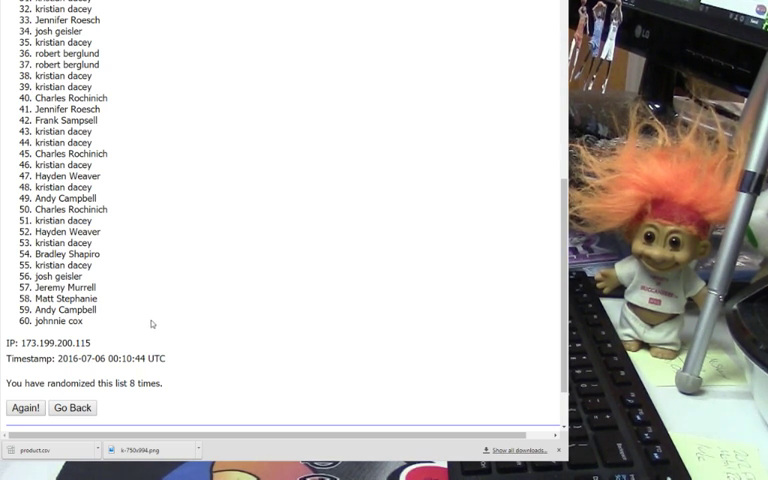
pyautogui.moveTo(330, 236)
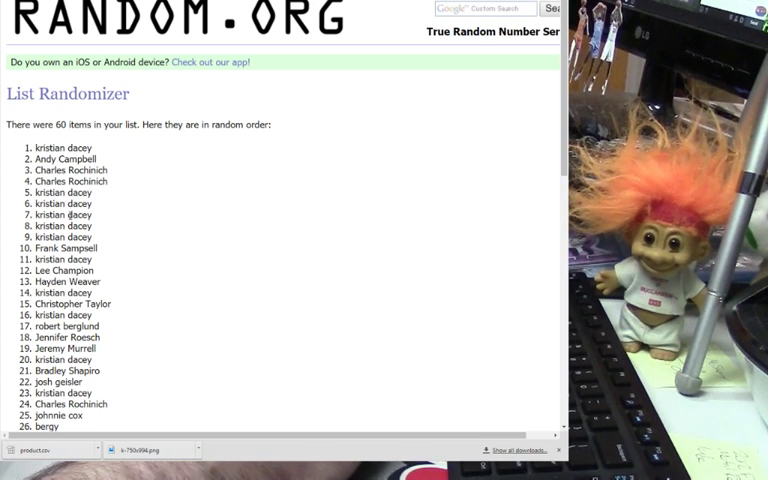
pyautogui.moveTo(120, 242)
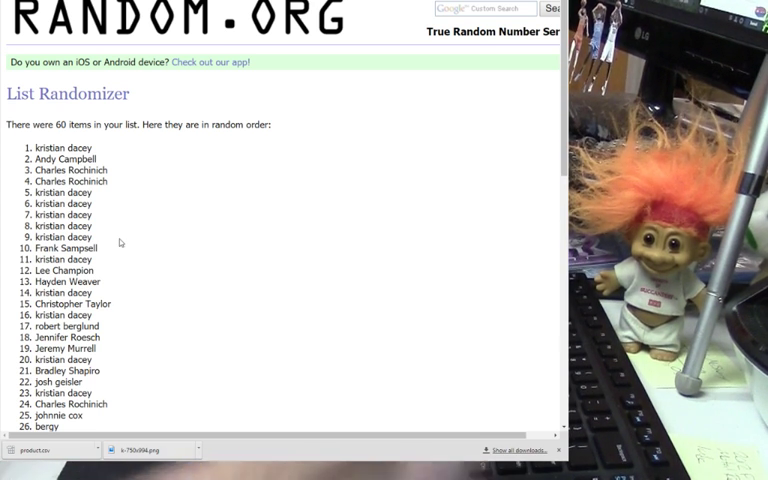
pyautogui.scroll(-3)
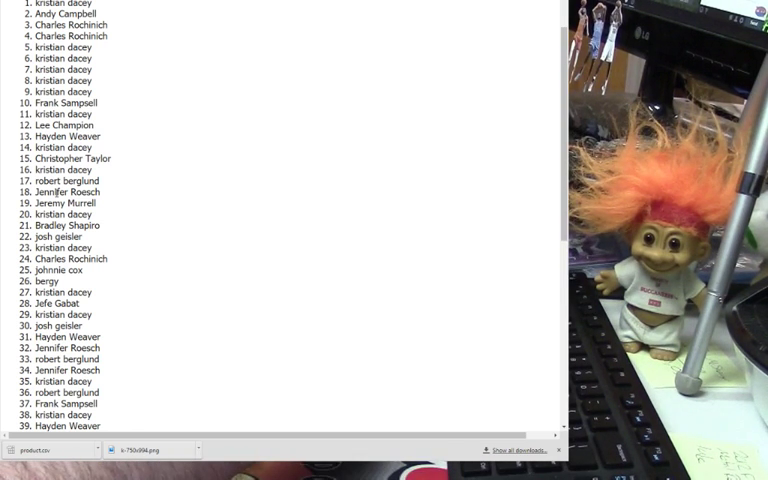
pyautogui.scroll(-3)
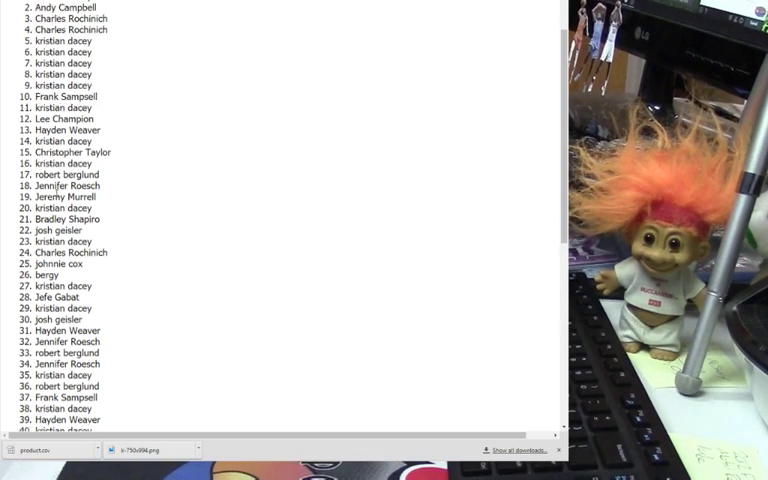
pyautogui.scroll(-3)
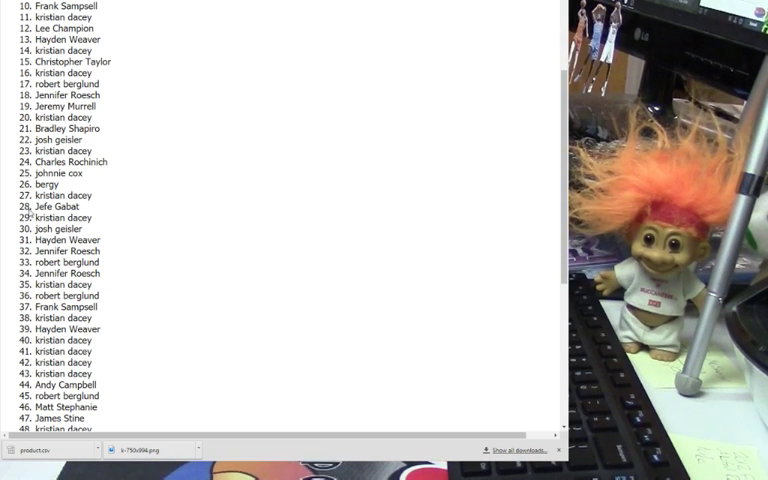
pyautogui.scroll(-3)
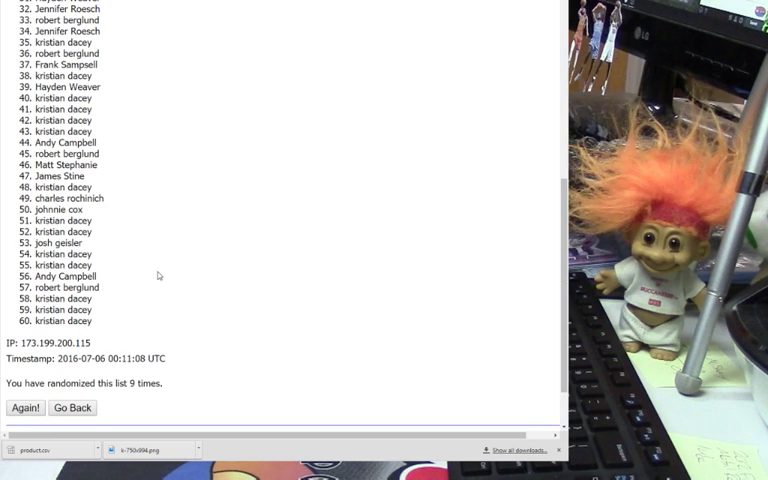